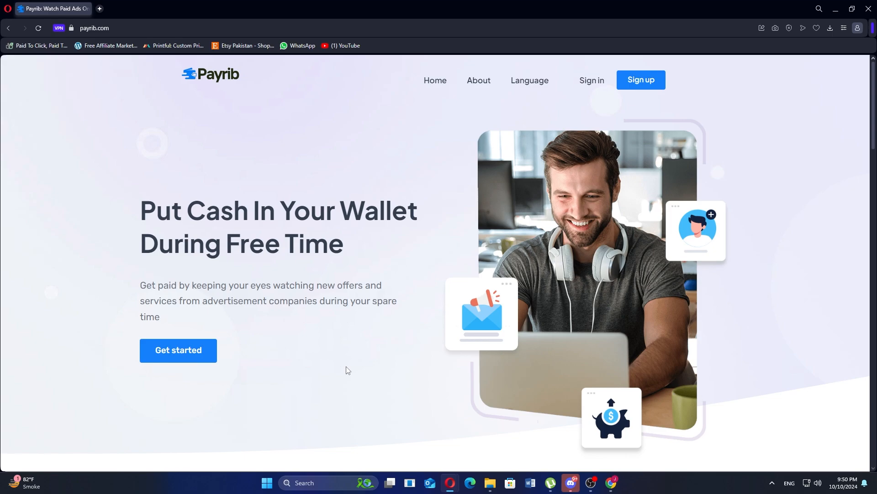
scroll("down", 3)
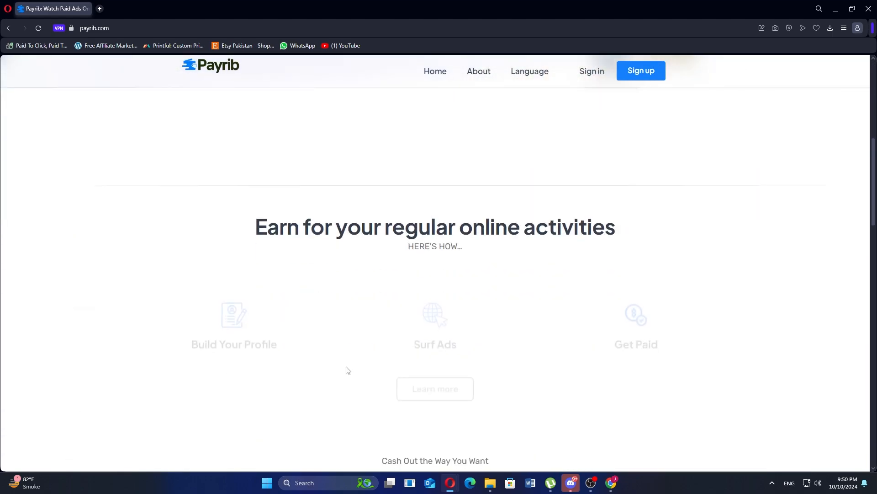
scroll("down", 3)
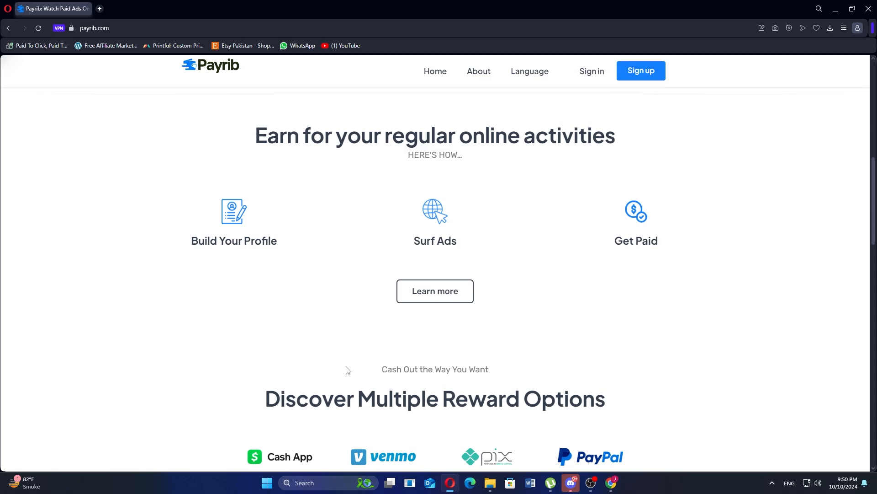
scroll("down", 3)
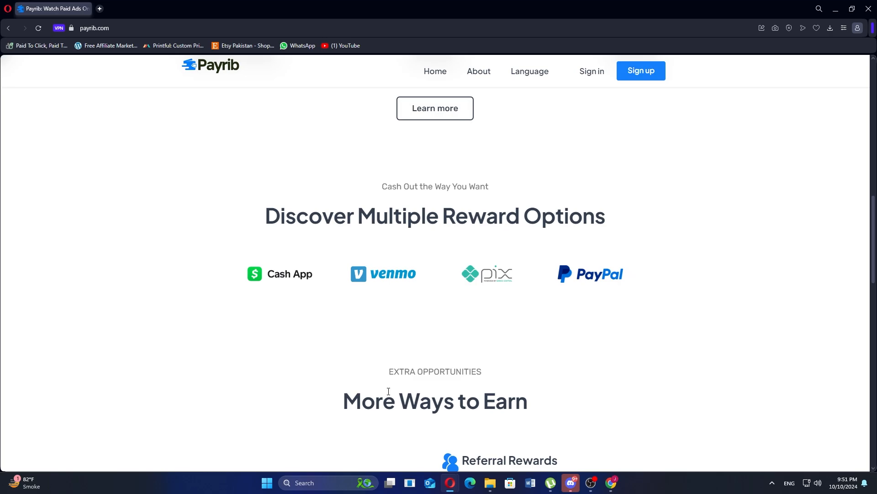
scroll("down", 3)
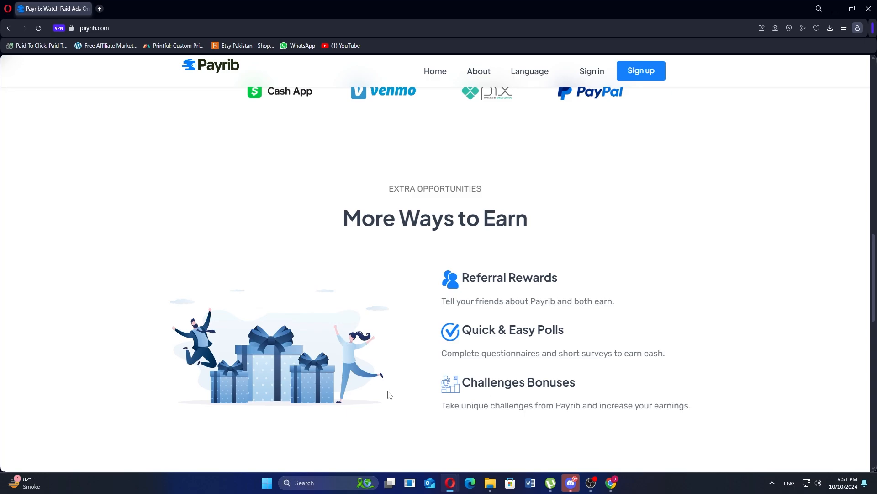
scroll("down", 3)
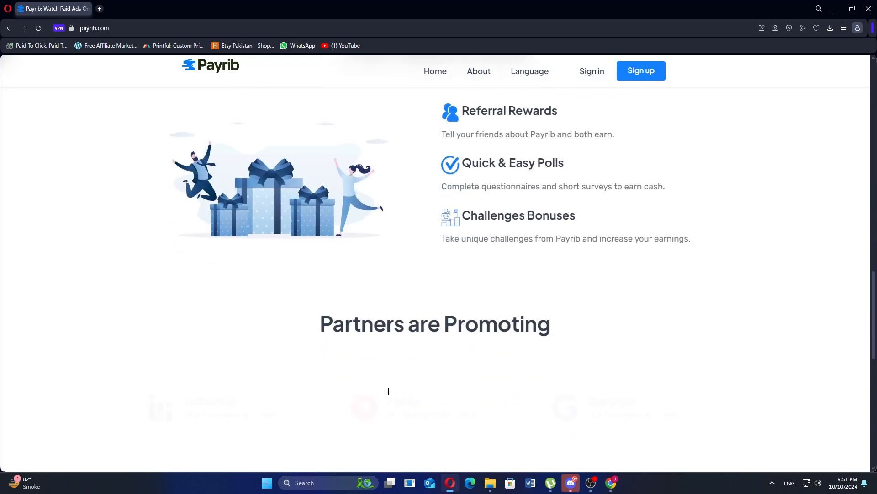
scroll("down", 3)
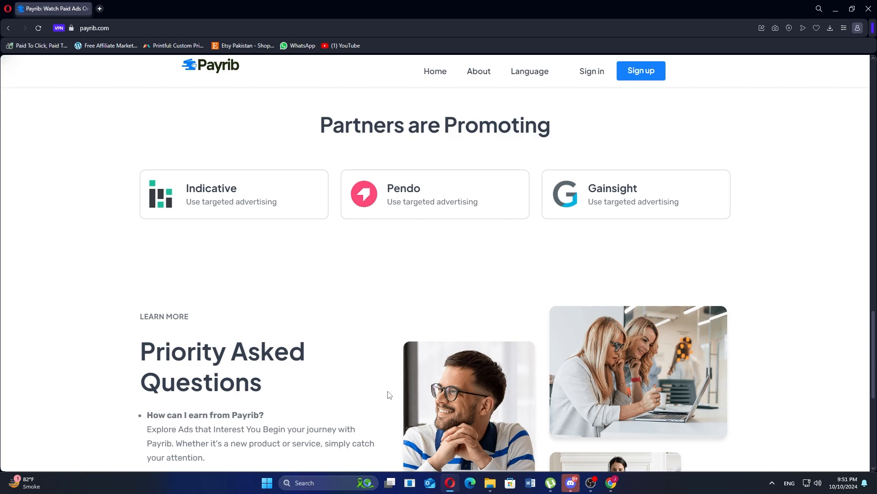
scroll("down", 3)
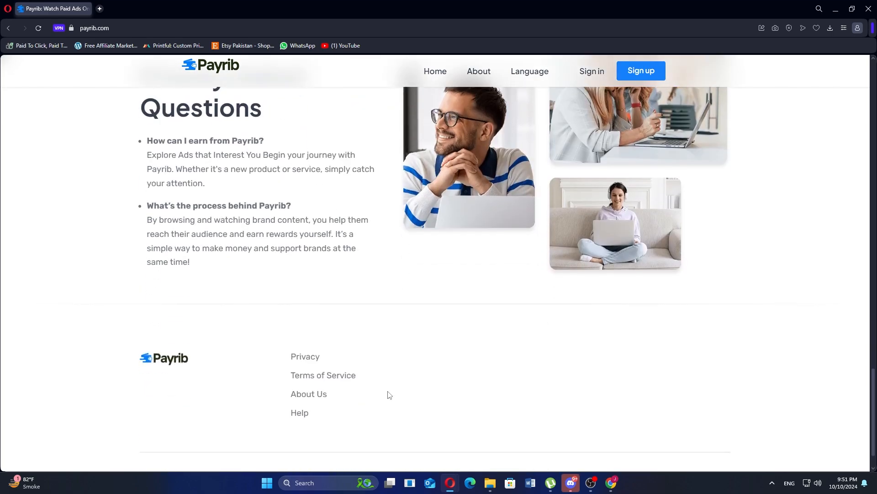